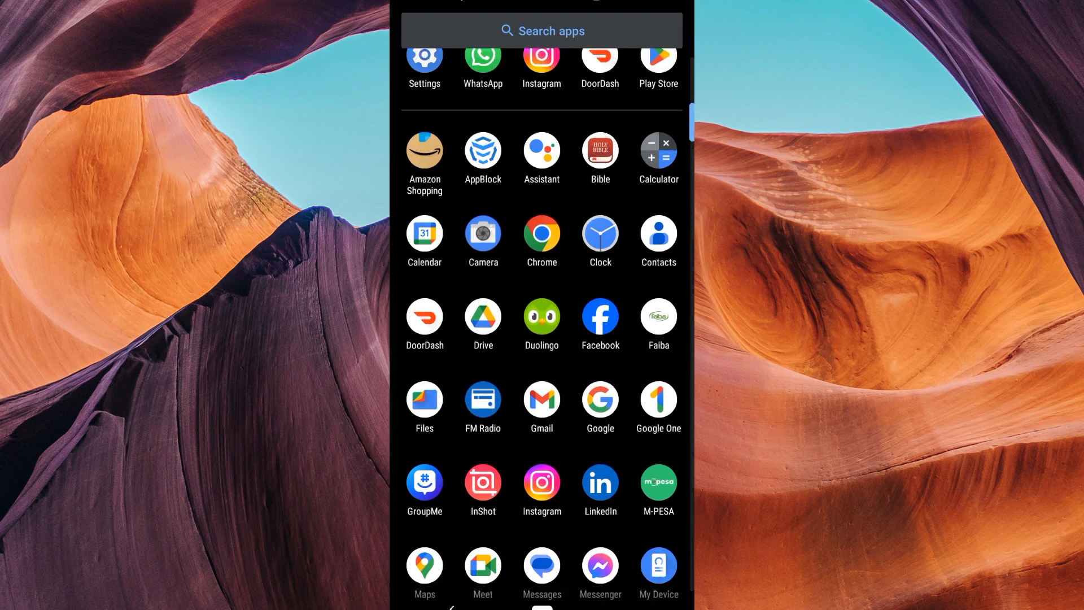
Step: Launch WhatsApp from the app drawer
left_click(482, 58)
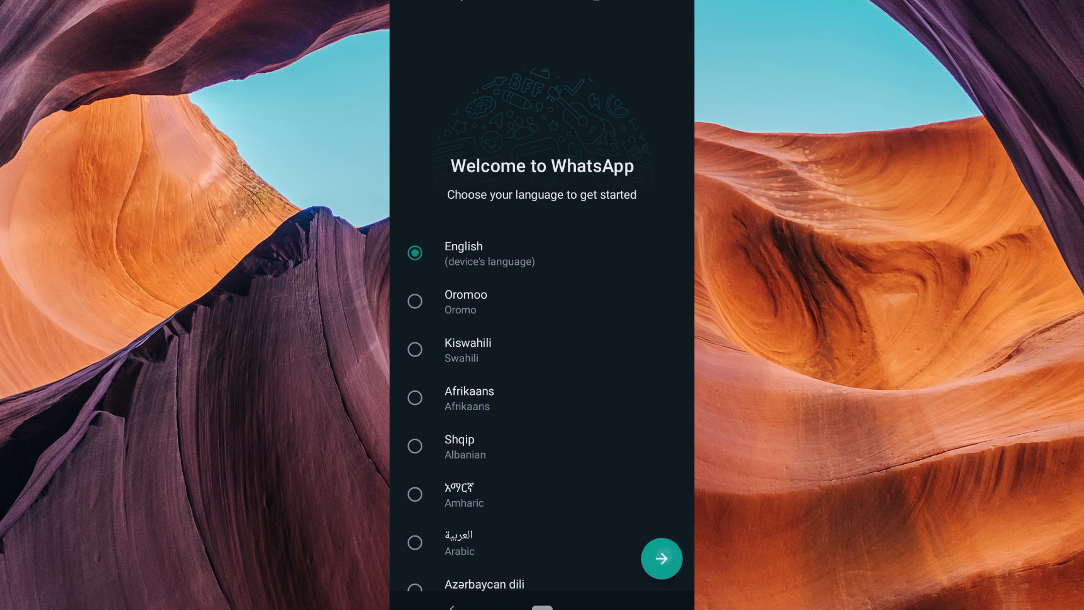
Step: Continue from the welcome screen with English as the language
left_click(660, 557)
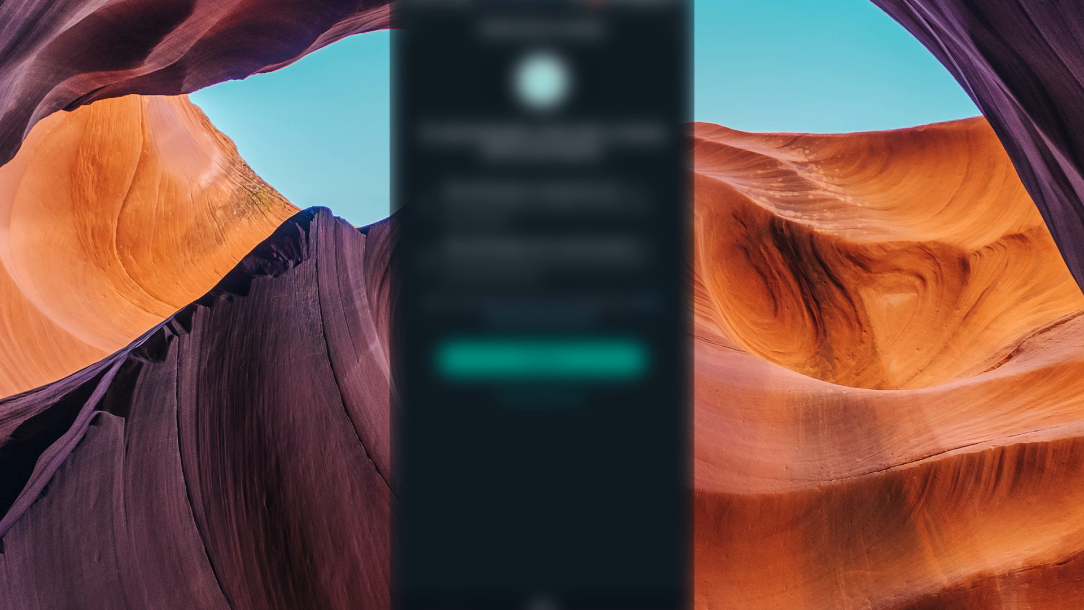
Step: Verify the phone number automatically via missed call, allowing call-log access
left_click(541, 362)
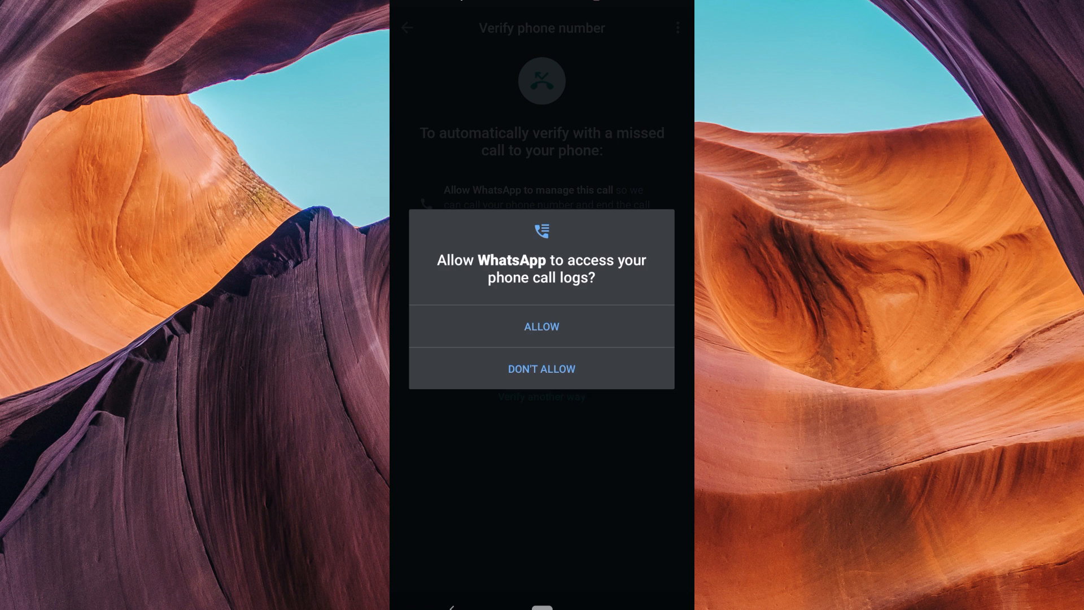
left_click(540, 326)
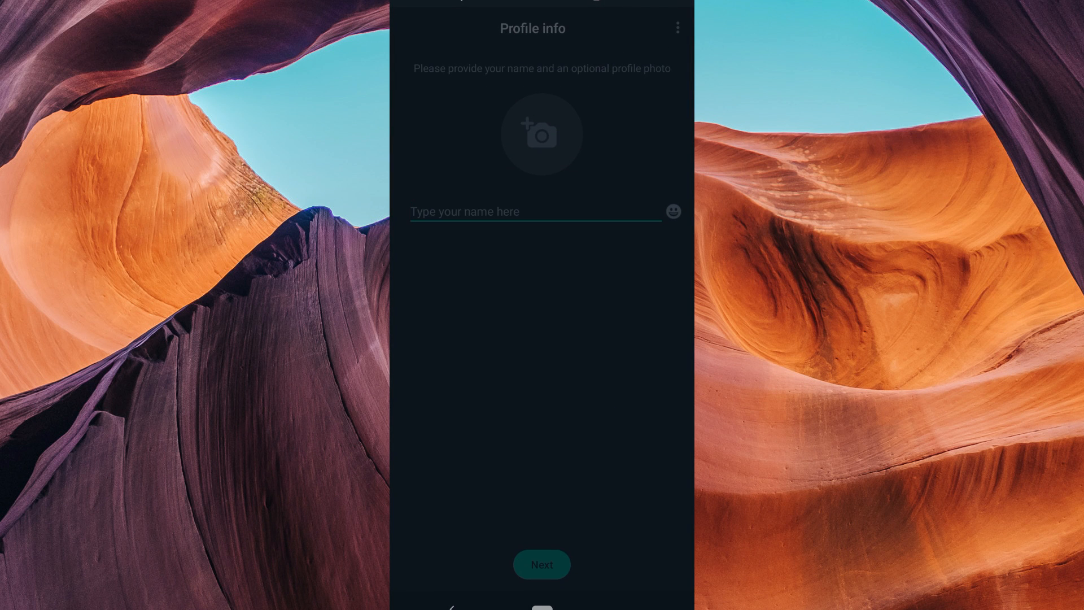
Step: Submit the profile info and start restoring chats from the Google Drive backup
left_click(532, 211)
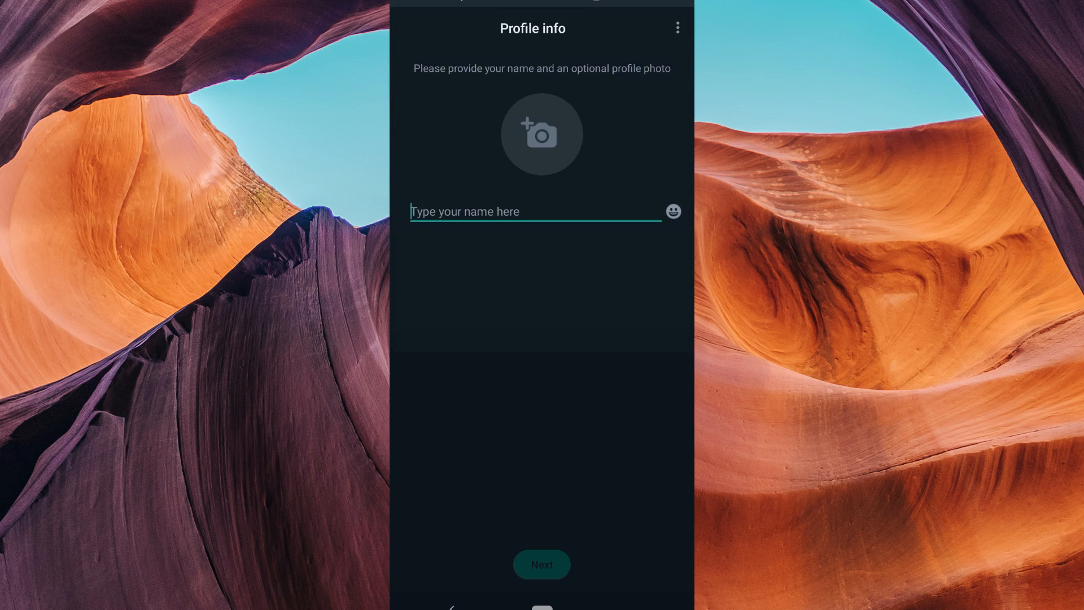
left_click(542, 565)
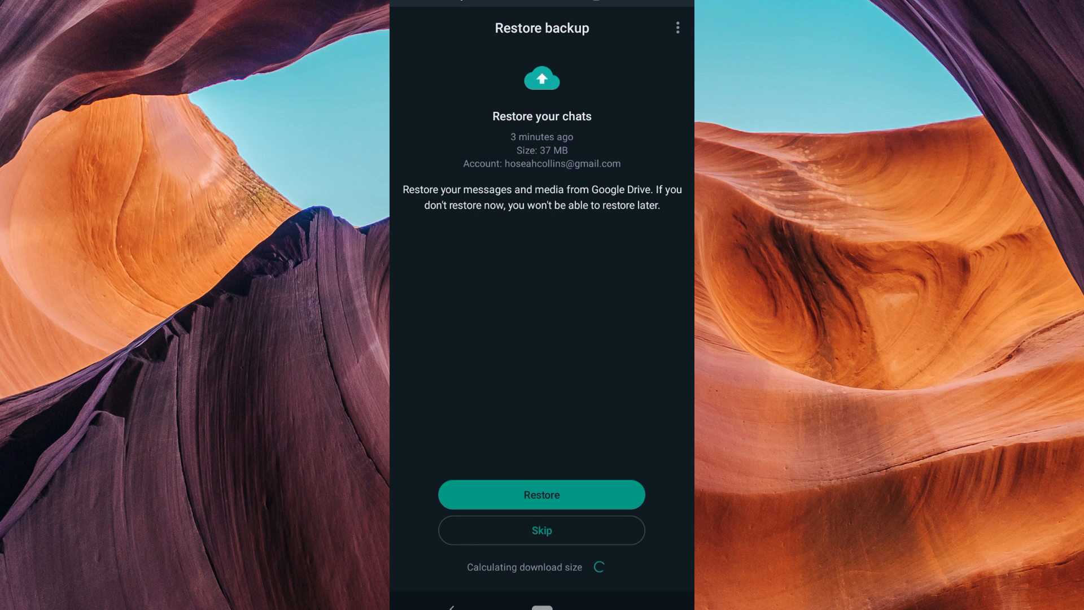
left_click(541, 493)
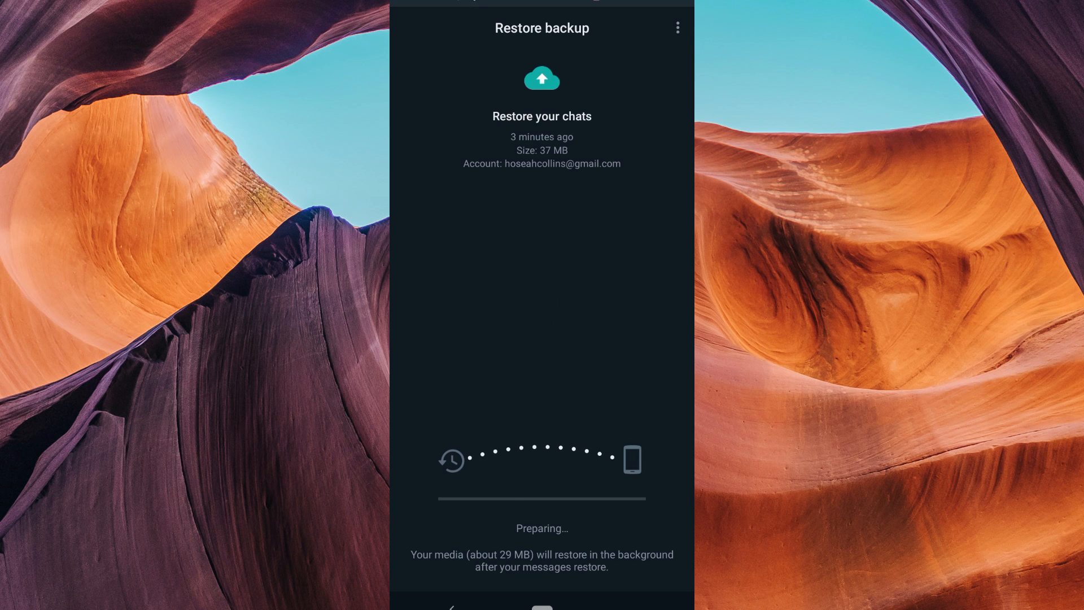